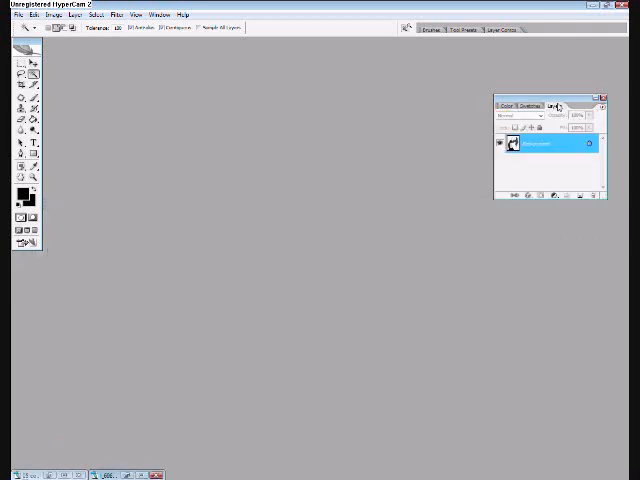
Step: Open the black-and-white girl line drawing and show the Layers palette menu options
{"action": "left_click", "coordinate": [555, 106]}
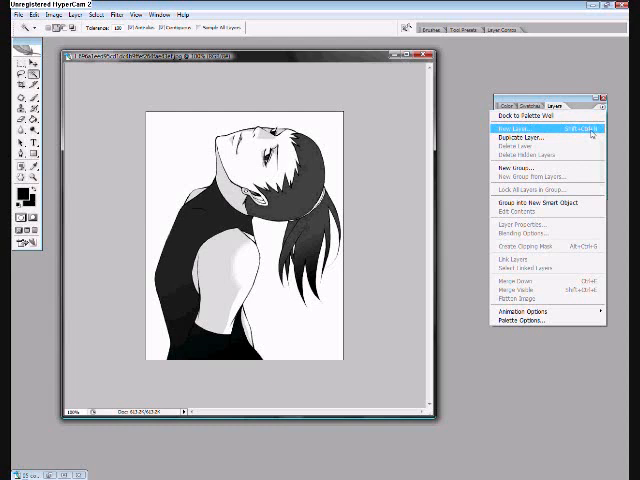
Step: Create a new layer named 'Skin' above the background drawing
{"action": "left_click", "coordinate": [509, 128]}
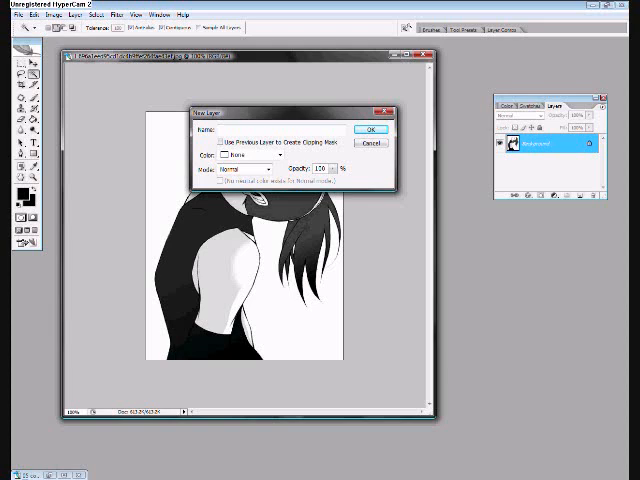
{"action": "type", "text": "Face"}
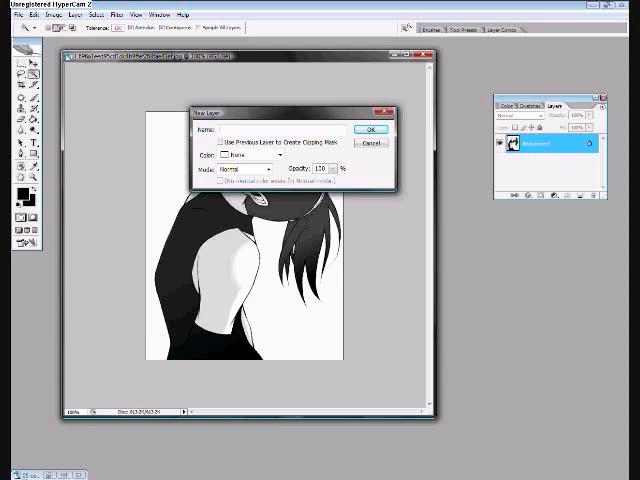
{"action": "type", "text": "Skin"}
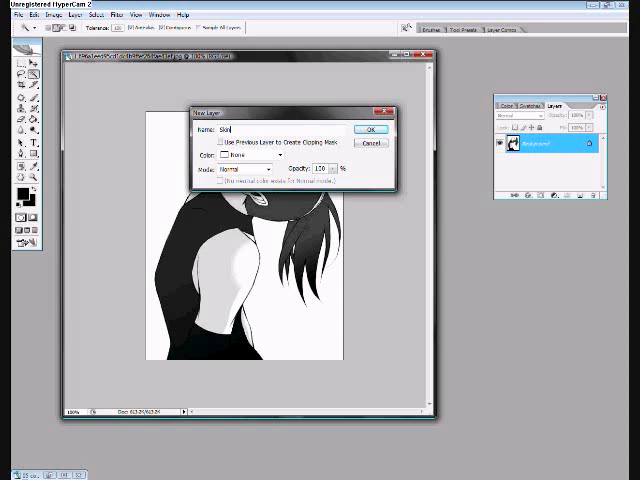
{"action": "left_click", "coordinate": [371, 129]}
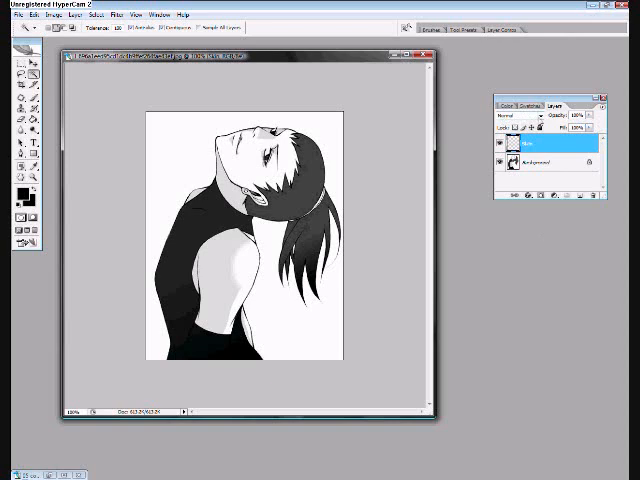
Step: Set the Skin layer's blending mode to Multiply and bring up the colour manga reference panel
{"action": "left_click", "coordinate": [520, 124]}
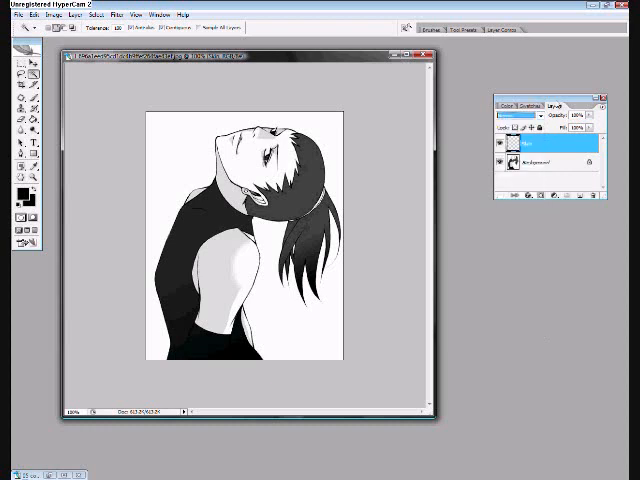
{"action": "left_click", "coordinate": [522, 108]}
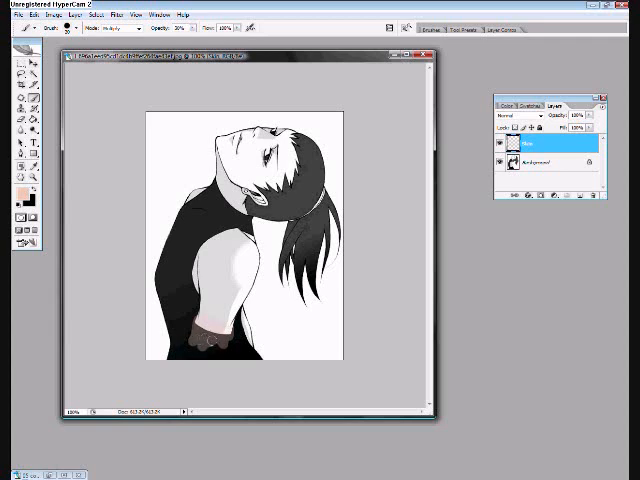
{"action": "left_click", "coordinate": [219, 351]}
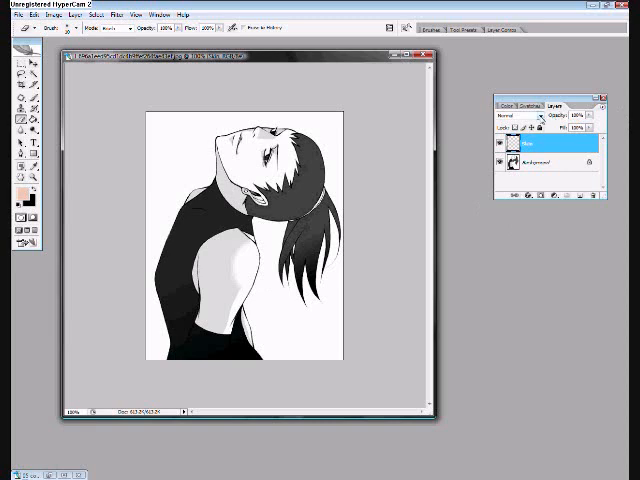
{"action": "left_click", "coordinate": [508, 124]}
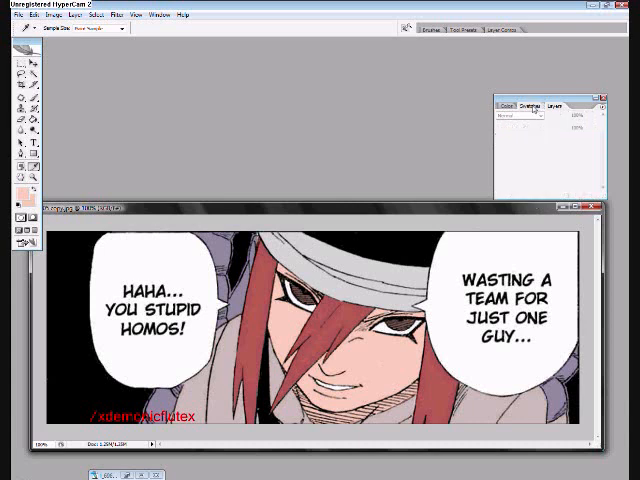
Step: Show the Swatches palette with the colour manga screenshot kept open for reference
{"action": "left_click", "coordinate": [531, 104]}
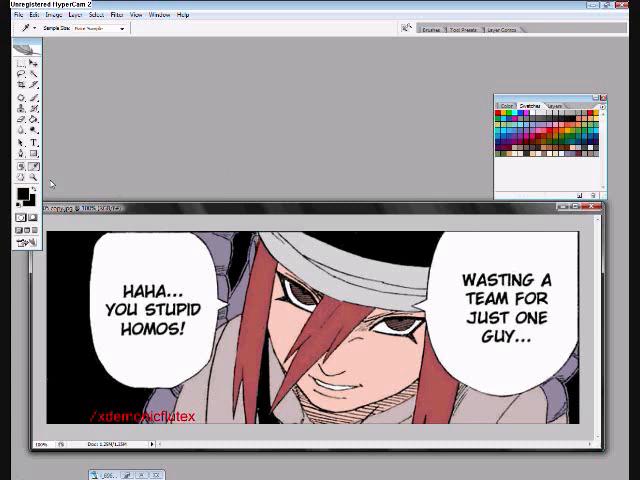
{"action": "mouse_move", "coordinate": [363, 128]}
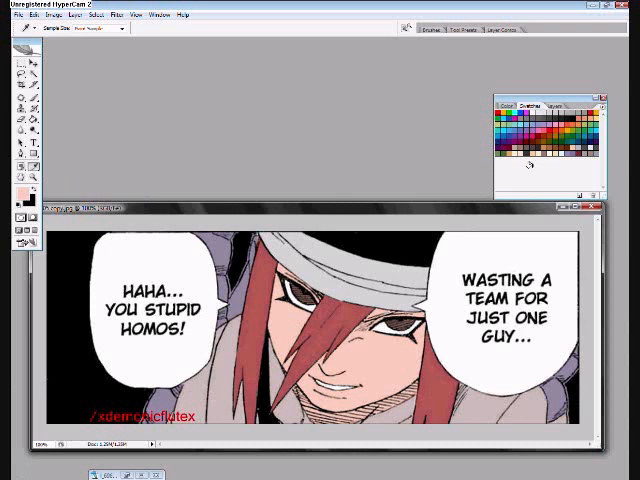
{"action": "mouse_move", "coordinate": [532, 170]}
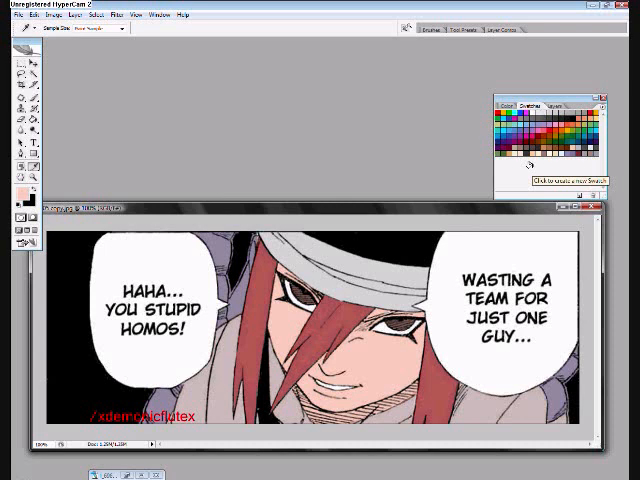
{"action": "left_click", "coordinate": [540, 167]}
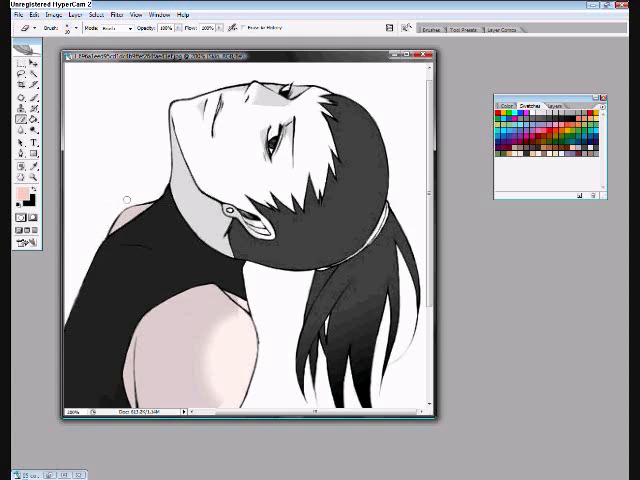
{"action": "mouse_move", "coordinate": [127, 200]}
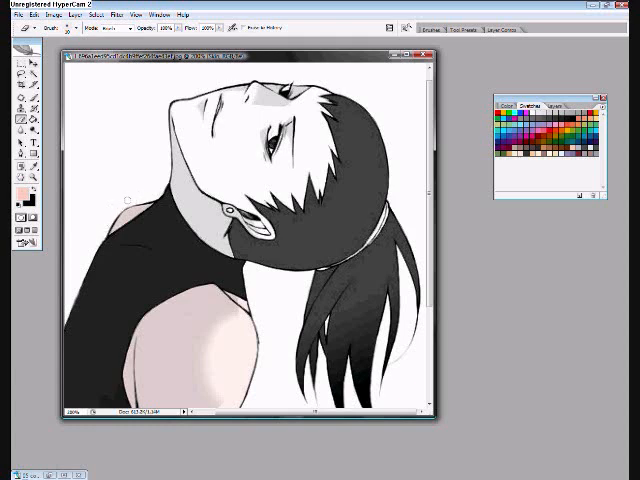